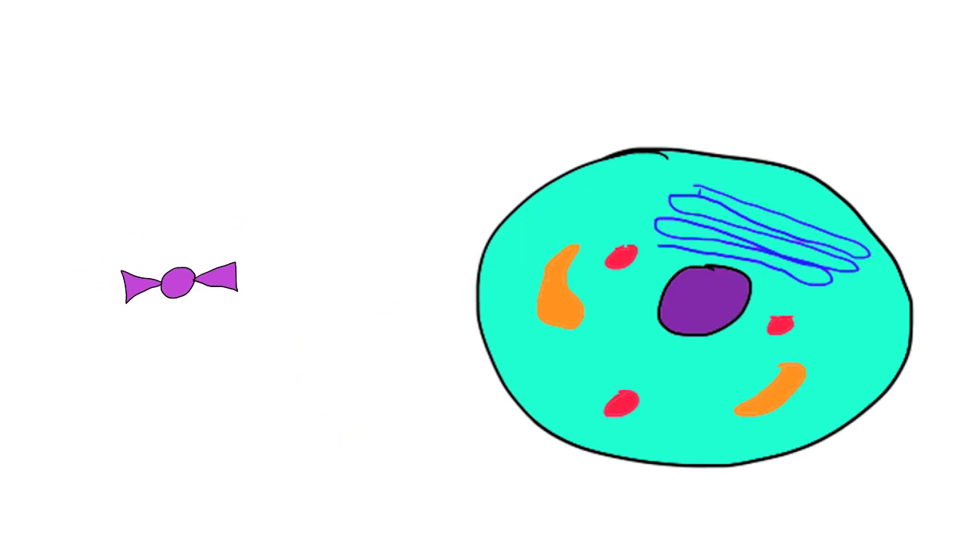
# - Drag the timeline forward so the pancreas illustration and red dot replace the cell scene
pyautogui.moveTo(180, 285); pyautogui.dragTo(731, 304)
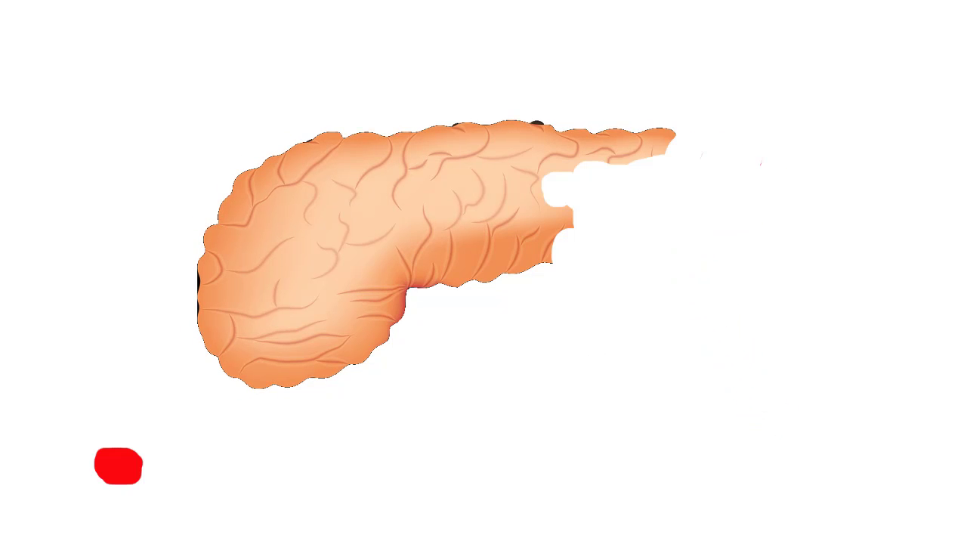
# - Fully reveal the pancreas, then move the blue dot from its body to below it
pyautogui.moveTo(117, 466); pyautogui.dragTo(231, 360)
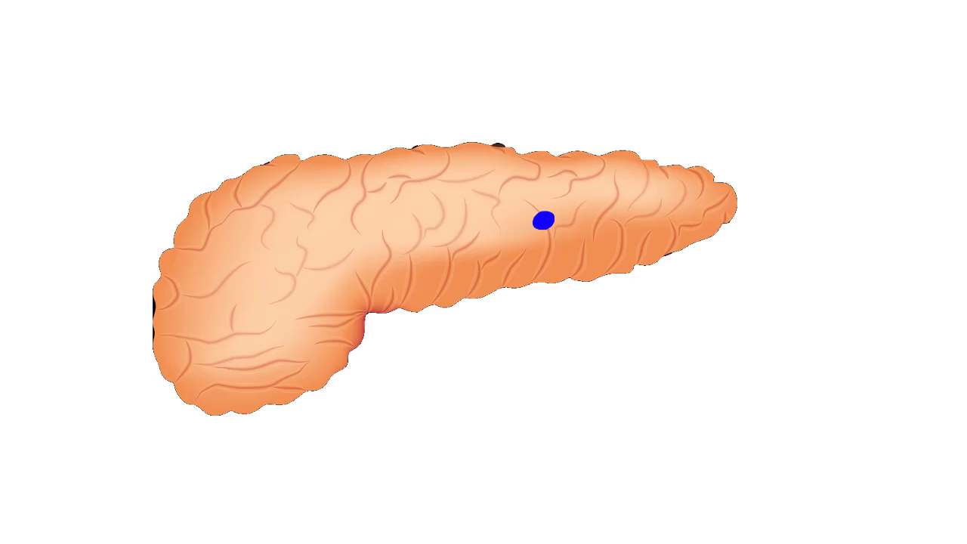
pyautogui.click(545, 220)
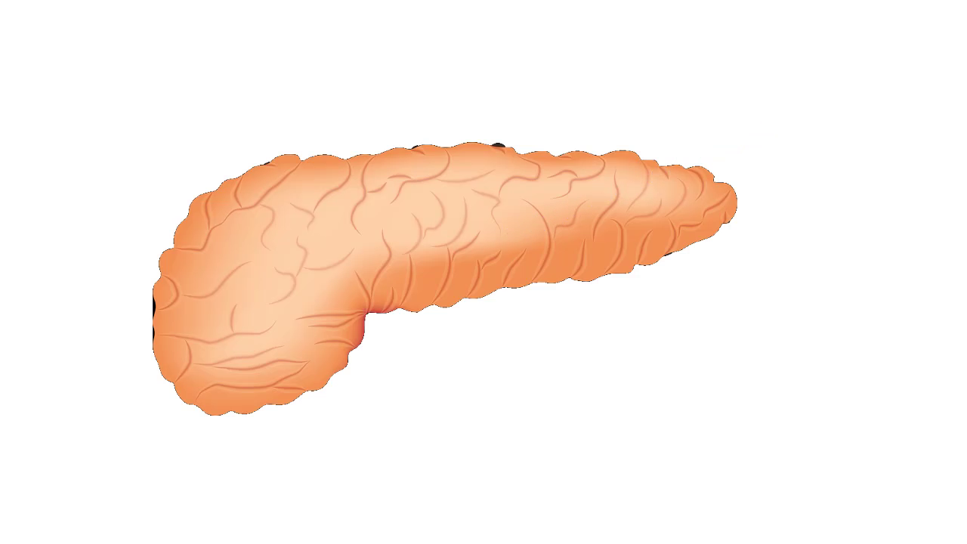
pyautogui.click(512, 424)
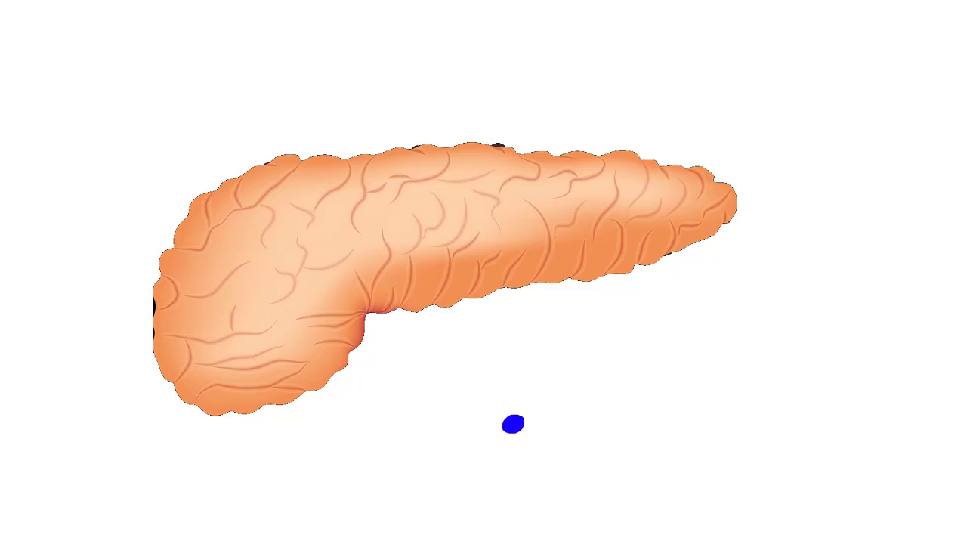